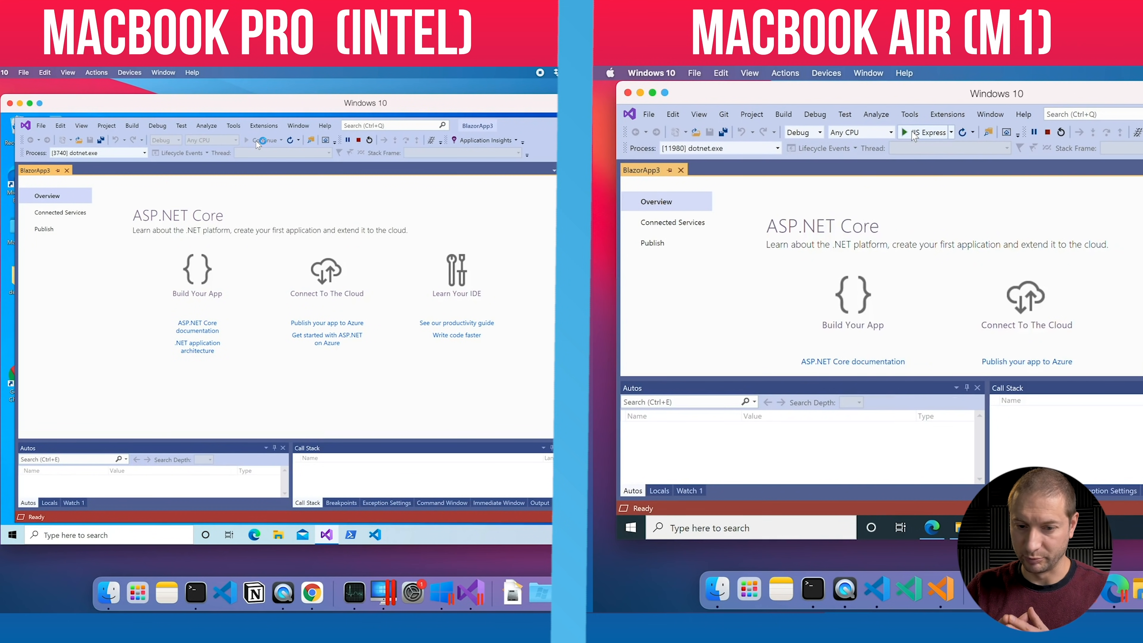
Start debugging BlazorApp3 with IIS Express, launching the browser
click(904, 132)
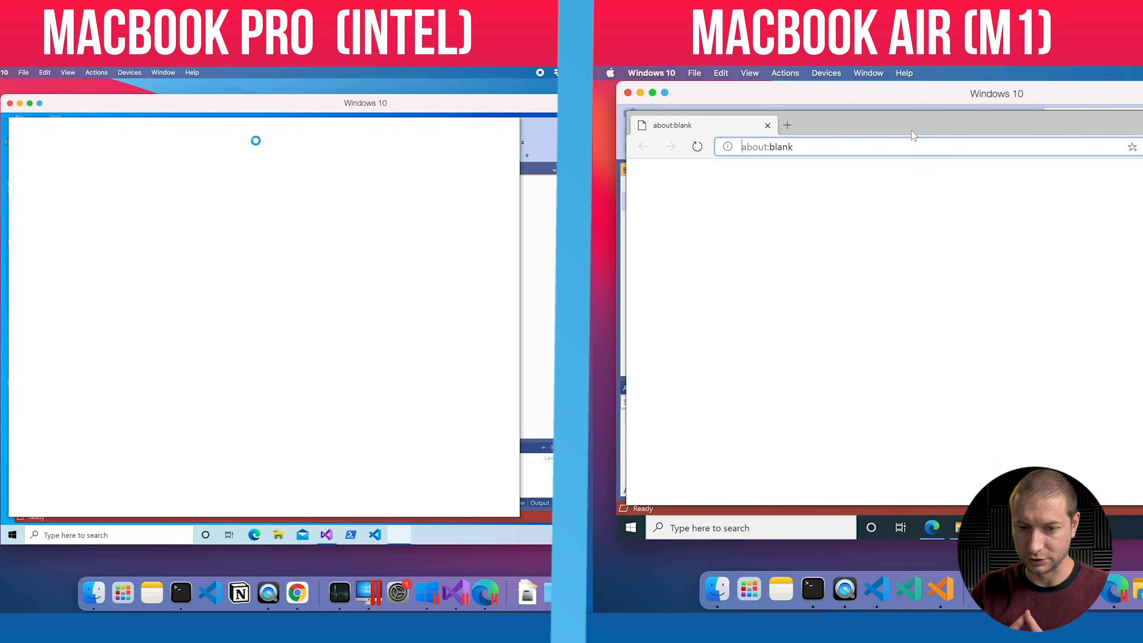